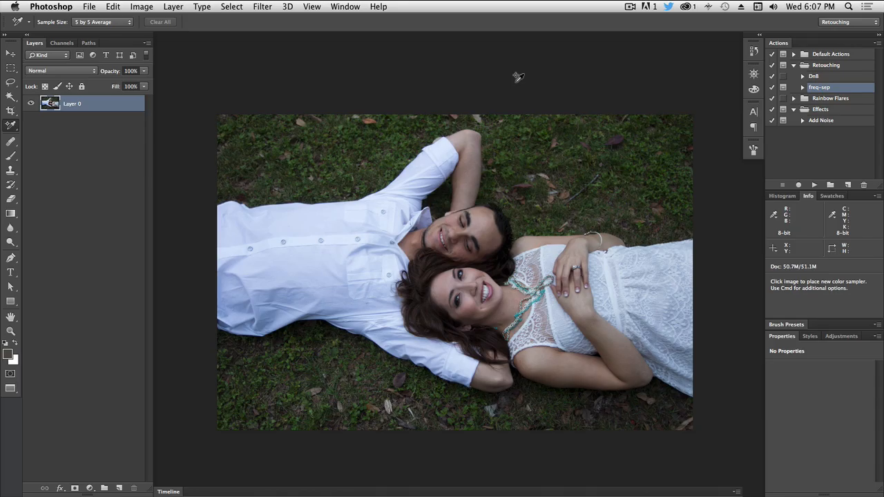
mouse_move(520, 76)
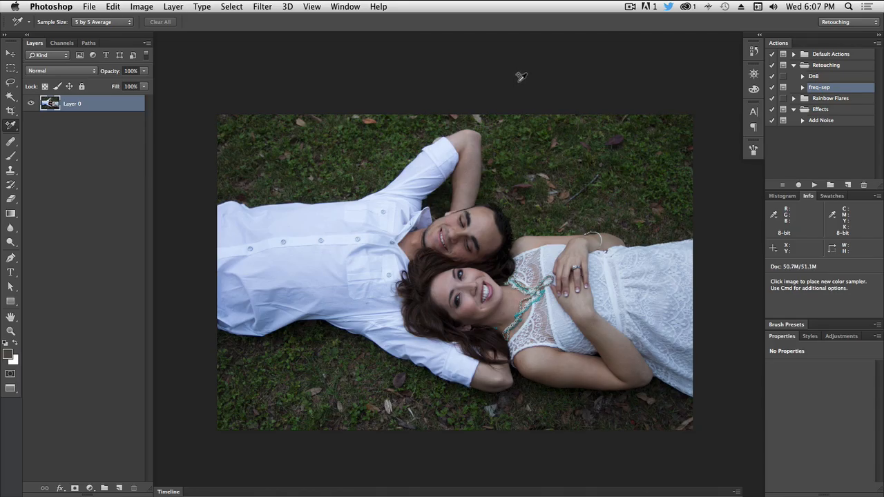
mouse_move(522, 76)
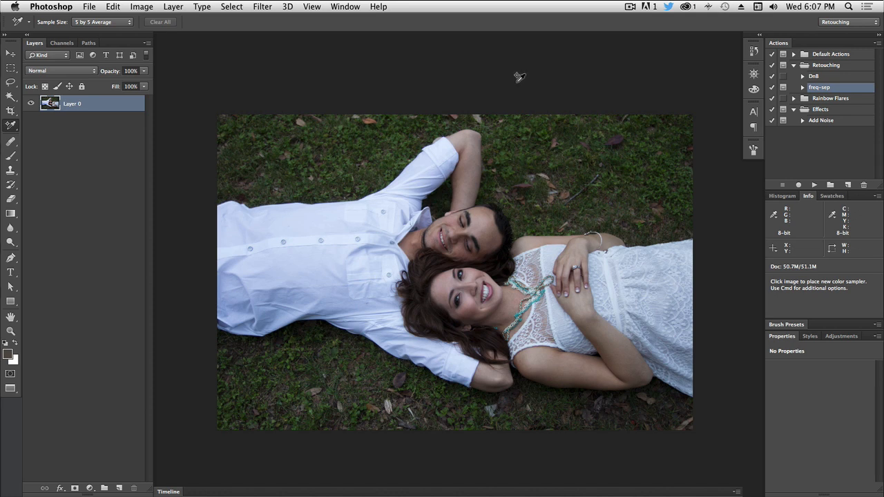
mouse_move(80, 270)
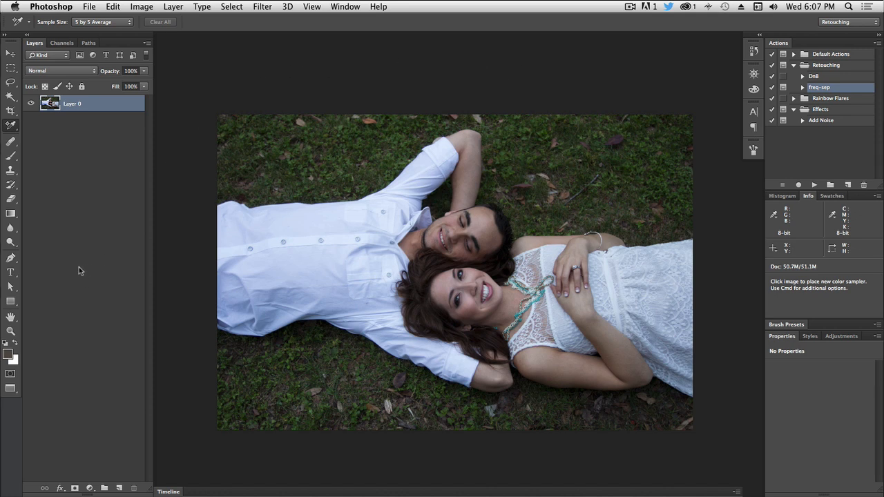
mouse_move(101, 361)
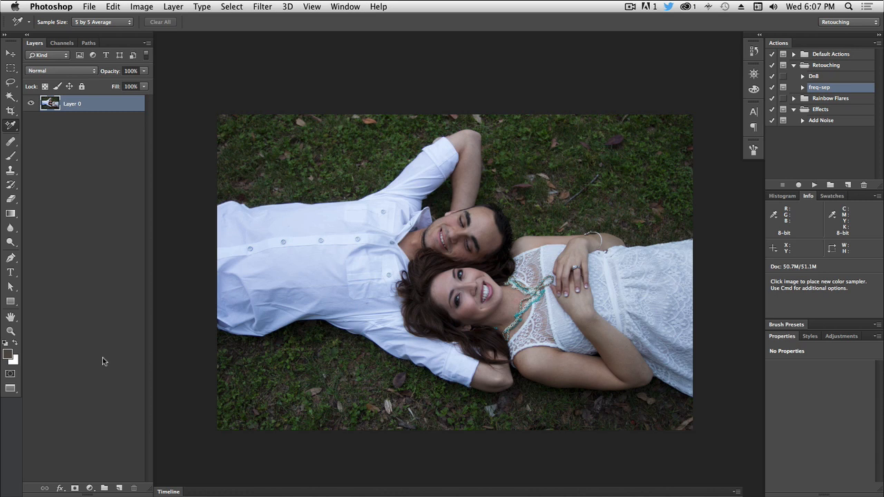
mouse_move(89, 478)
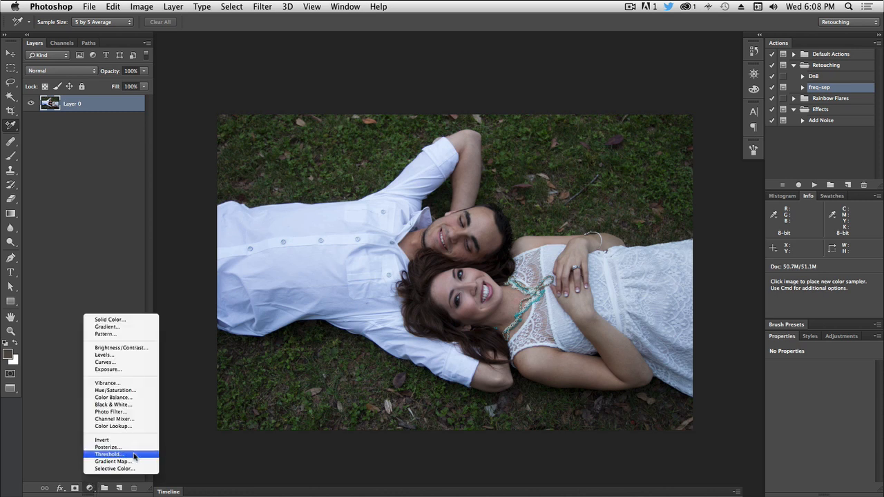
- Add a Threshold adjustment layer and lower its level to 8
left_click(107, 455)
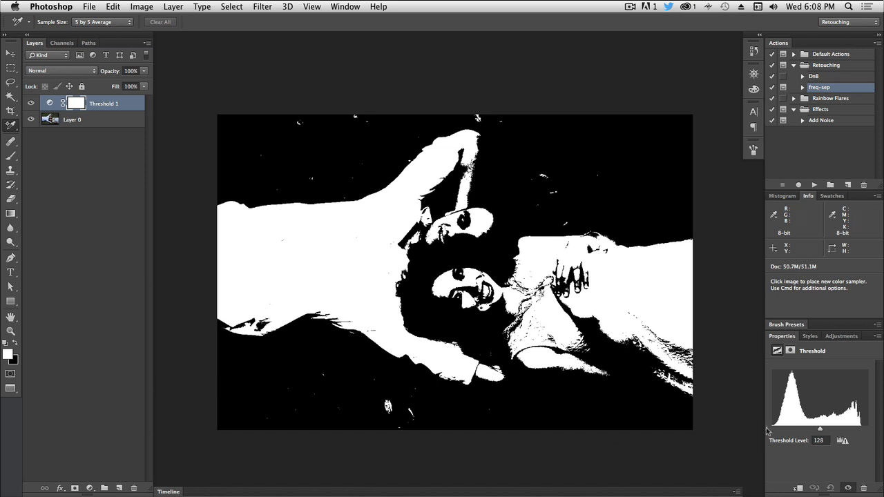
left_click_drag(820, 429, 821, 428)
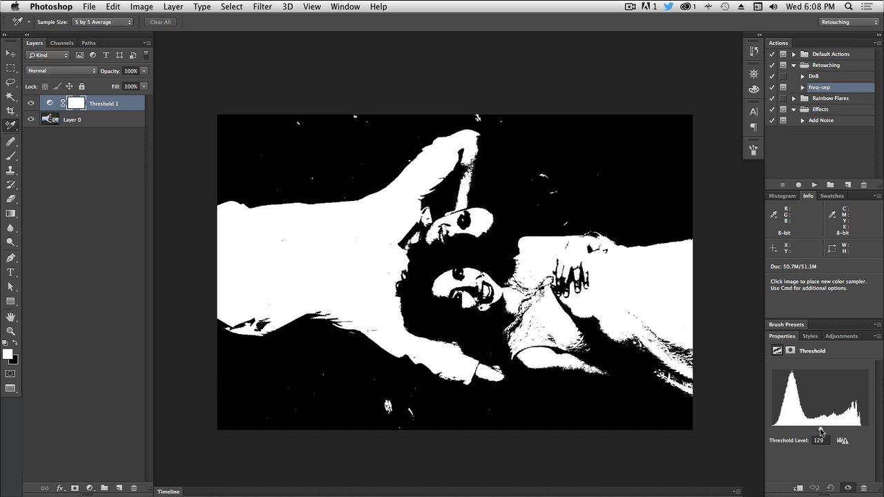
left_click_drag(822, 430, 775, 430)
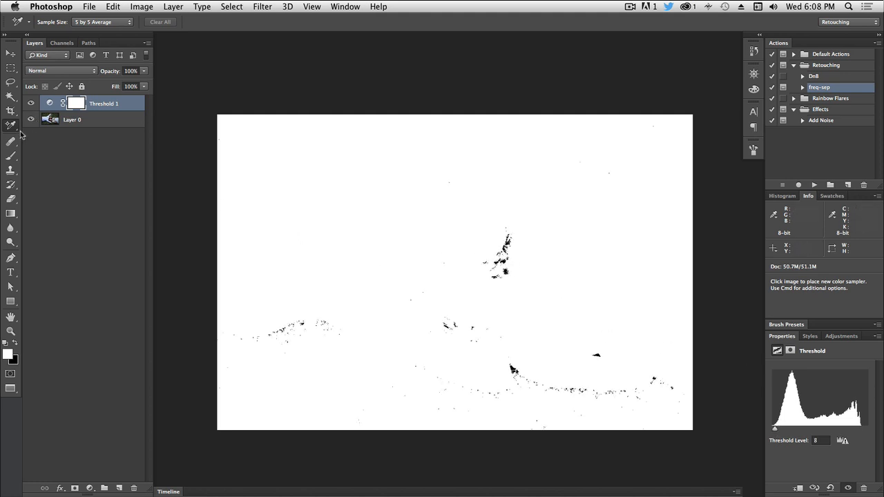
- Place color sample point #1 on a dark speck, then raise the threshold to 237
left_click(11, 125)
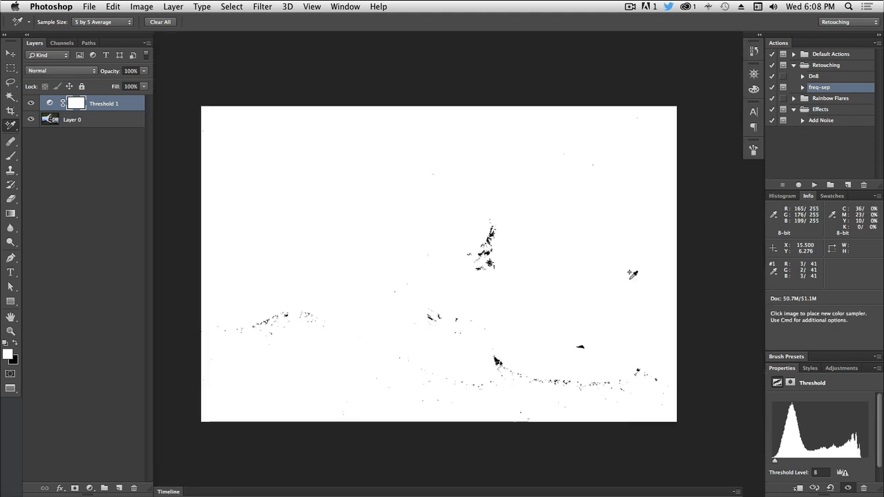
left_click_drag(775, 461, 832, 461)
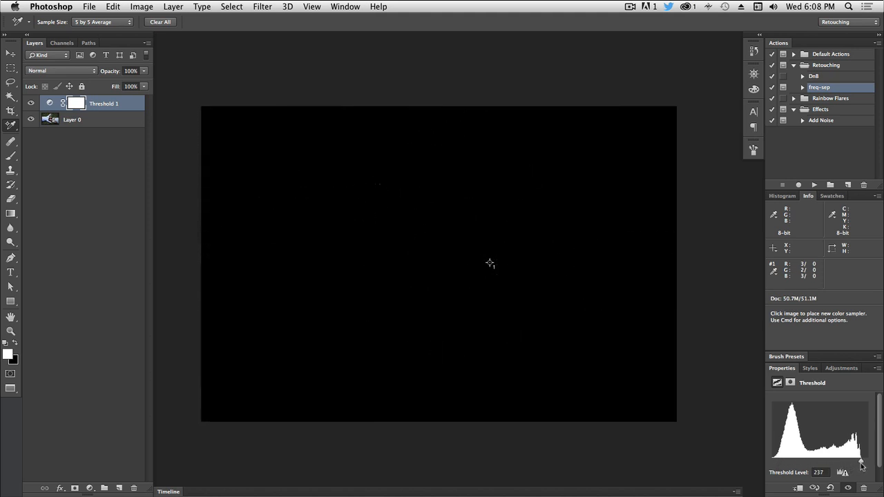
- Fine-tune the threshold to 235 and place sample point #2 on a bright highlight
left_click_drag(860, 463, 860, 464)
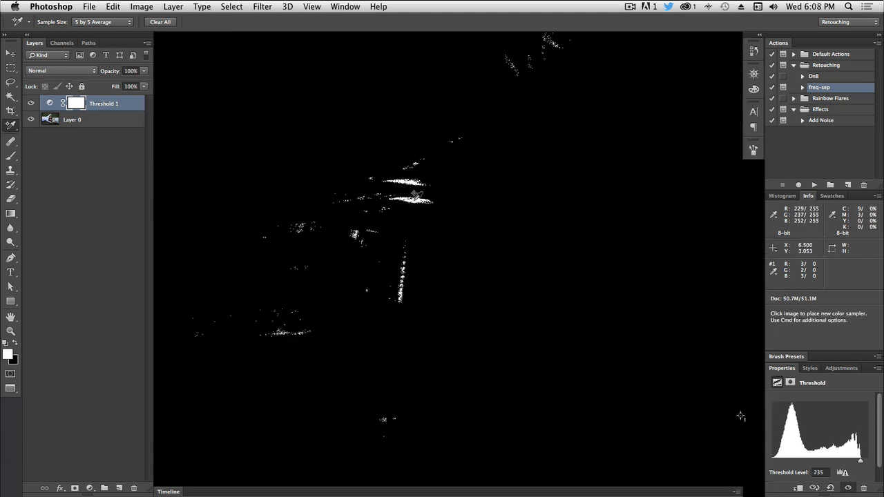
left_click(418, 207)
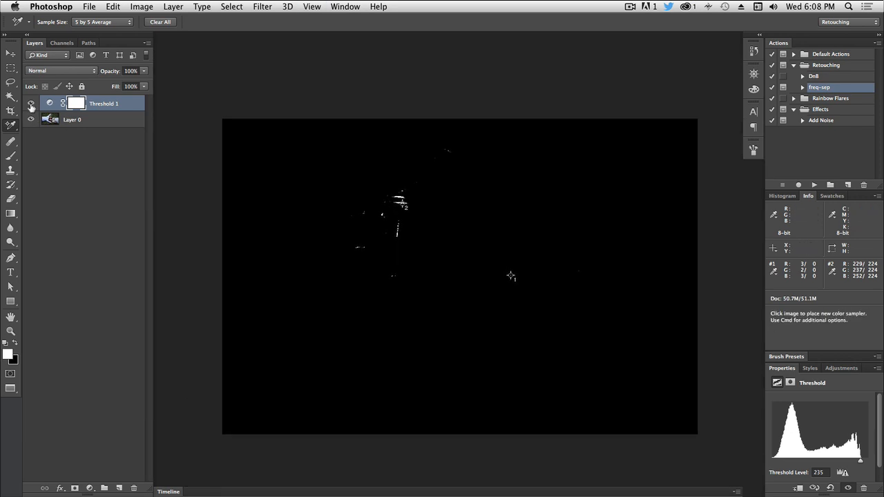
- Hide the Threshold 1 layer to reveal the full-color photo with both samplers
left_click(30, 103)
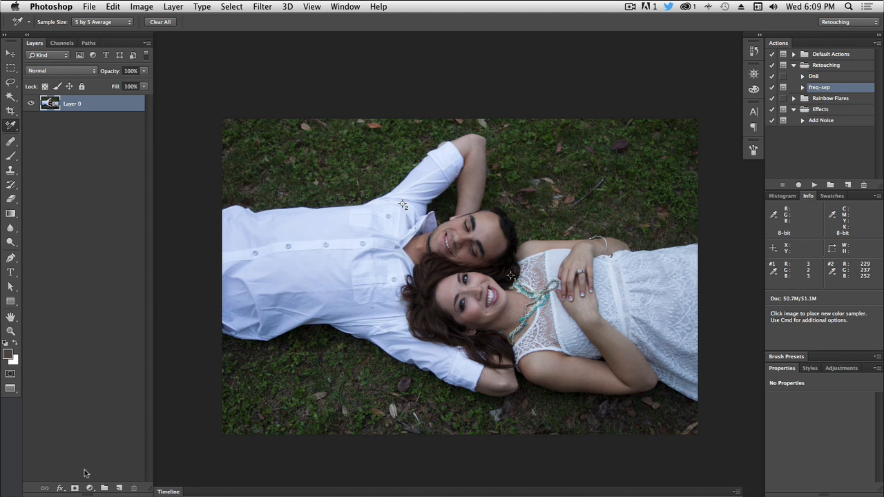
left_click(89, 488)
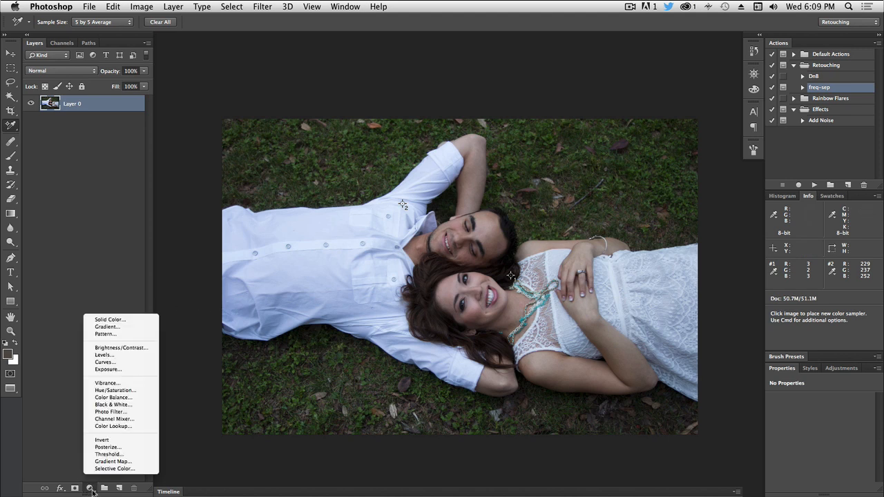
- Choose Curves to add a Curves 1 adjustment layer above Layer 0
left_click(105, 362)
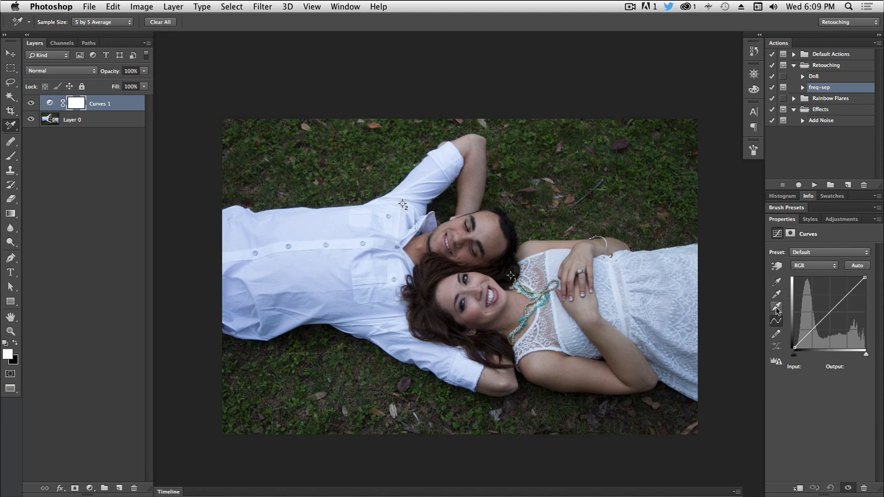
mouse_move(778, 296)
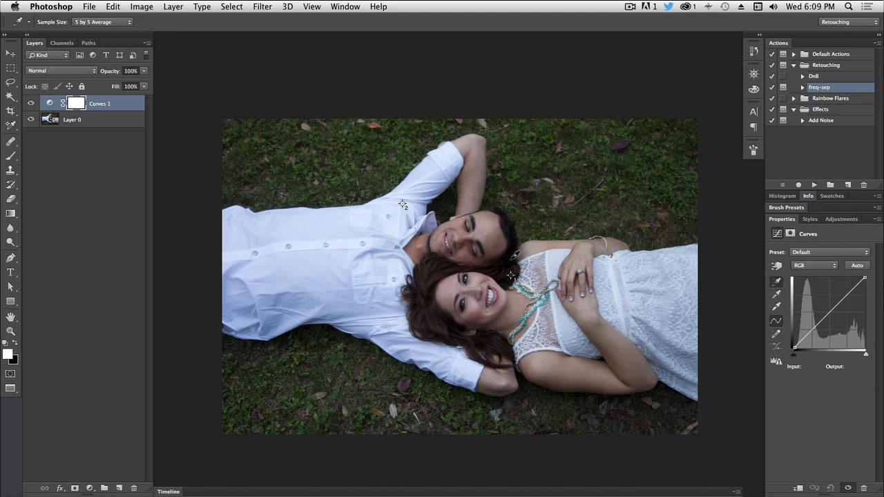
mouse_move(513, 271)
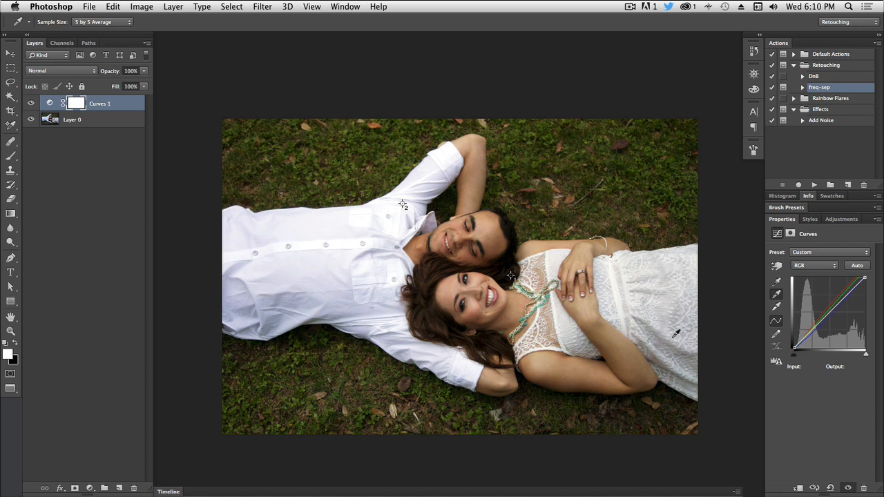
mouse_move(687, 403)
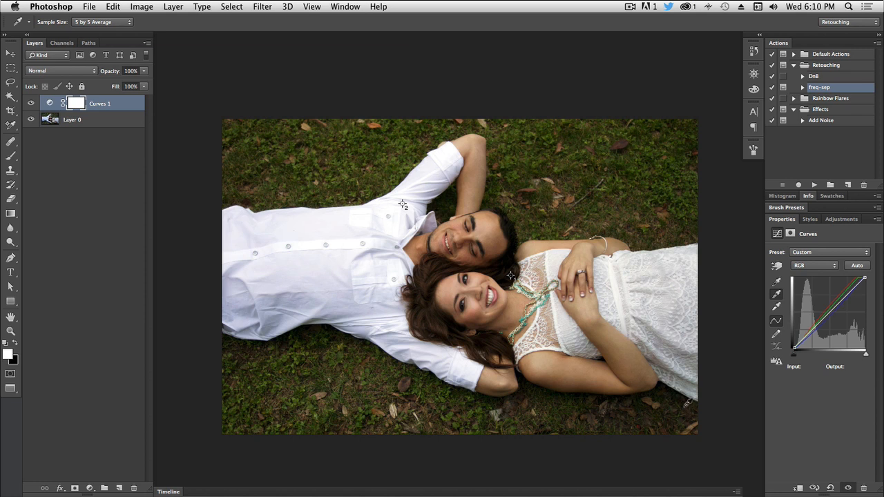